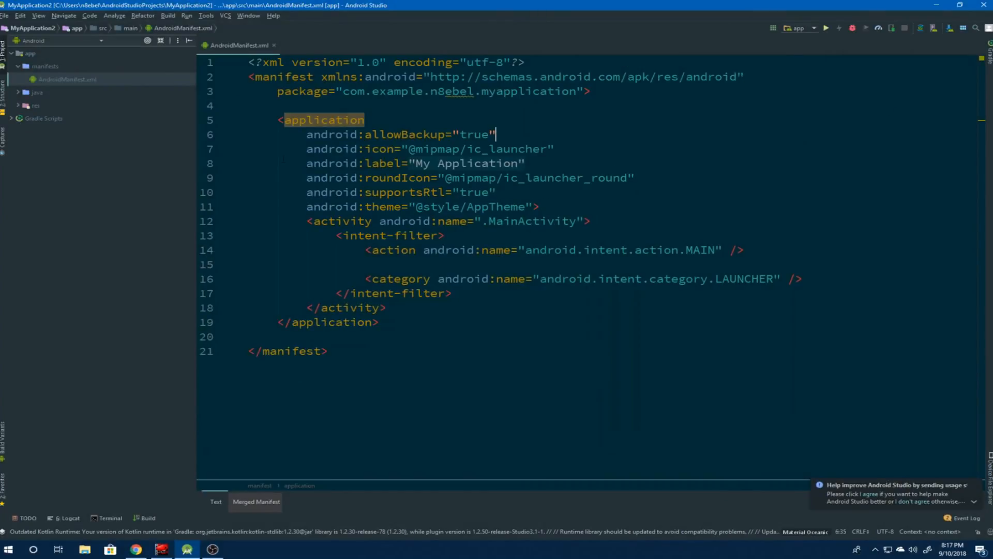
# Expand the res folder and open activity_main.xml, then expand further project nodes for the other files
pyautogui.click(30, 106)
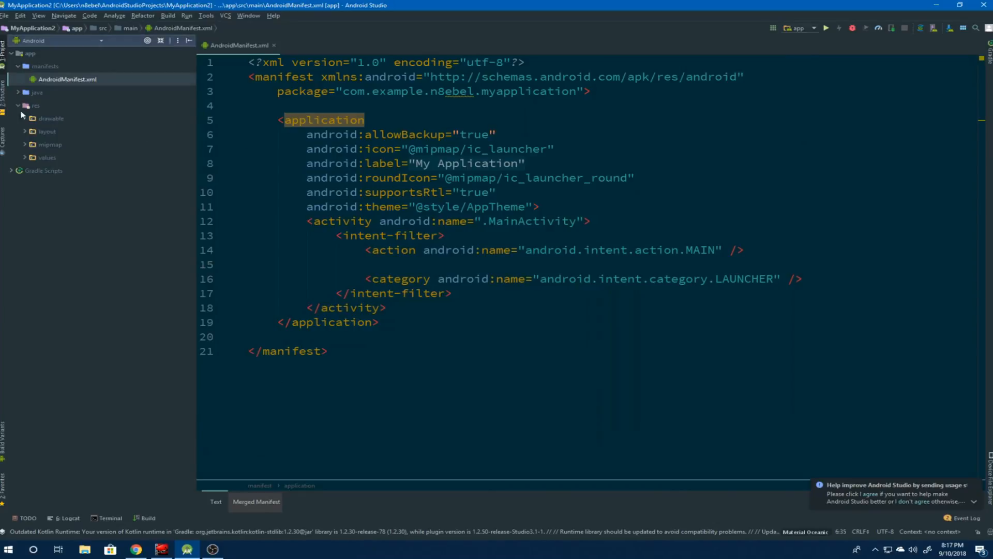
pyautogui.doubleClick(69, 145)
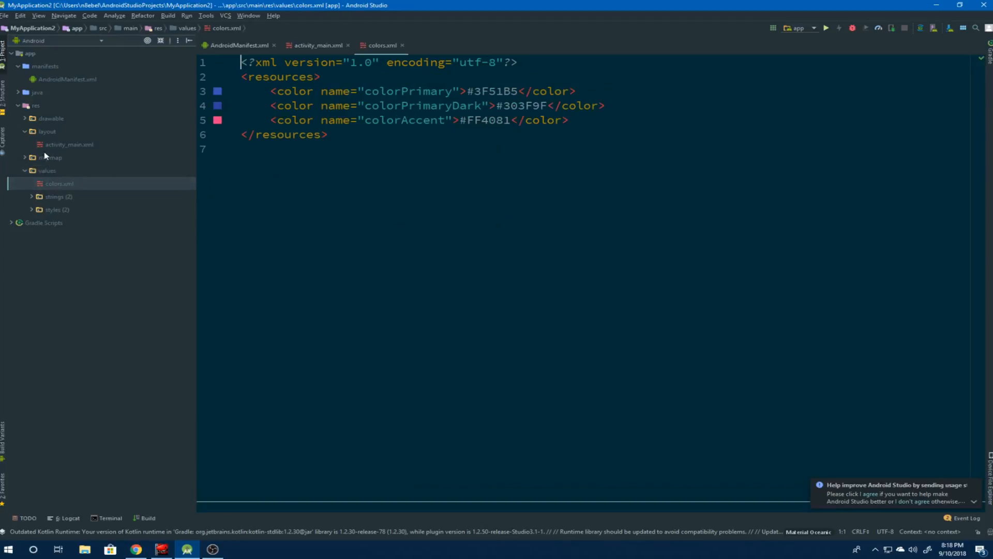
pyautogui.click(18, 92)
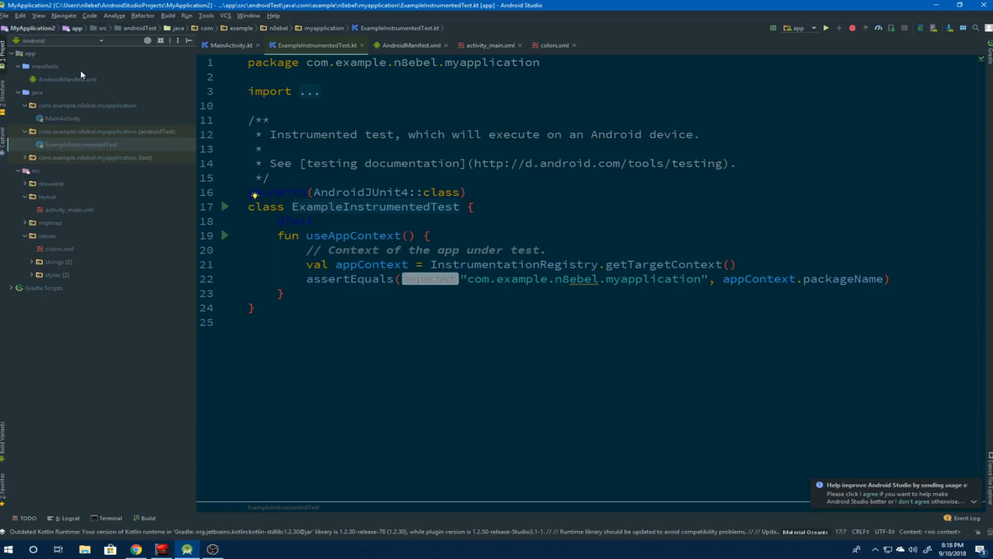
# Use View > Recent Files to switch back to activity_main.xml
pyautogui.click(38, 16)
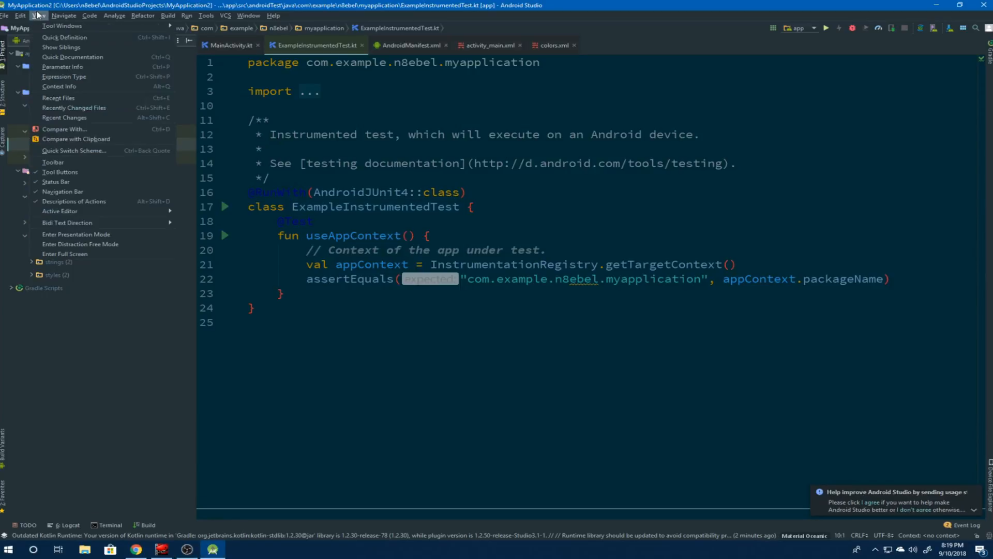
pyautogui.moveTo(58, 98)
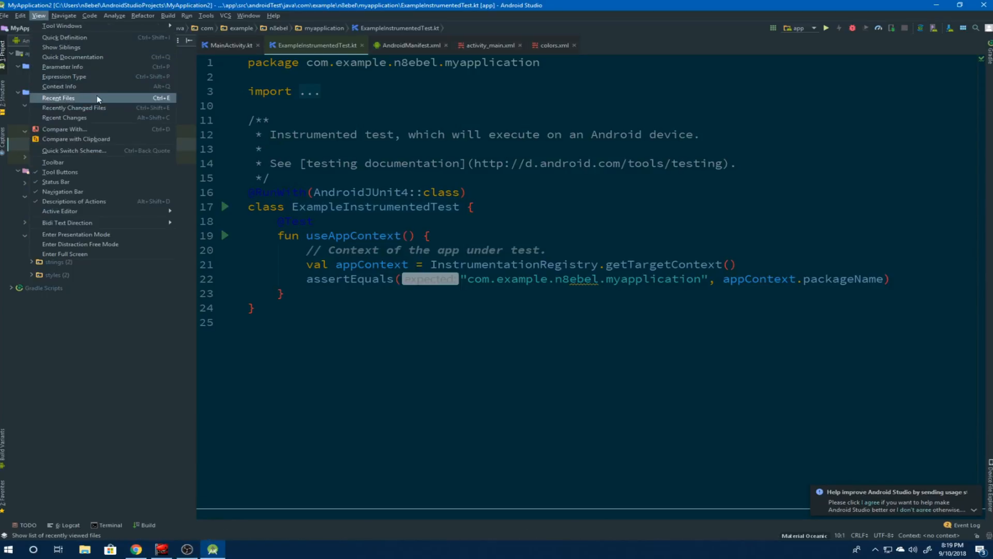
pyautogui.click(58, 97)
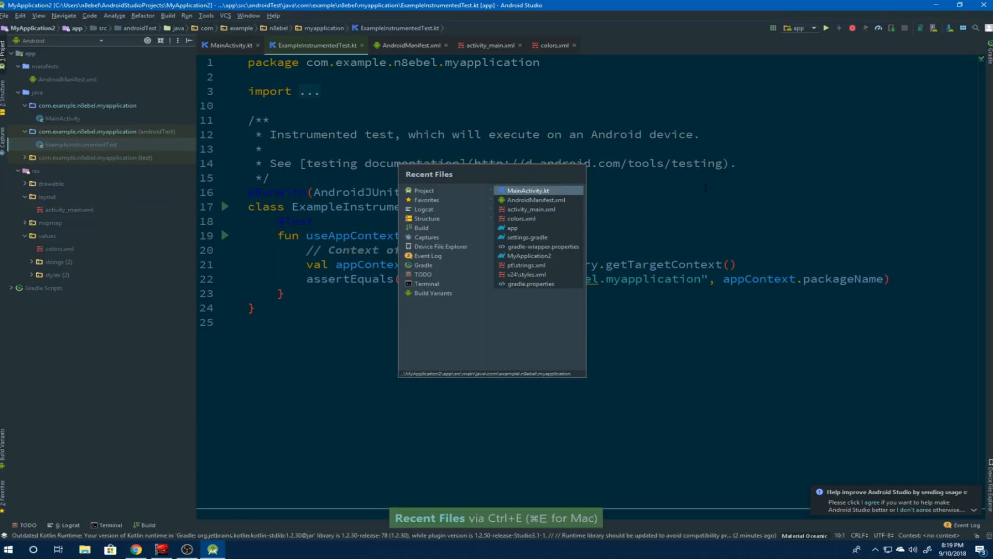
pyautogui.moveTo(548, 209)
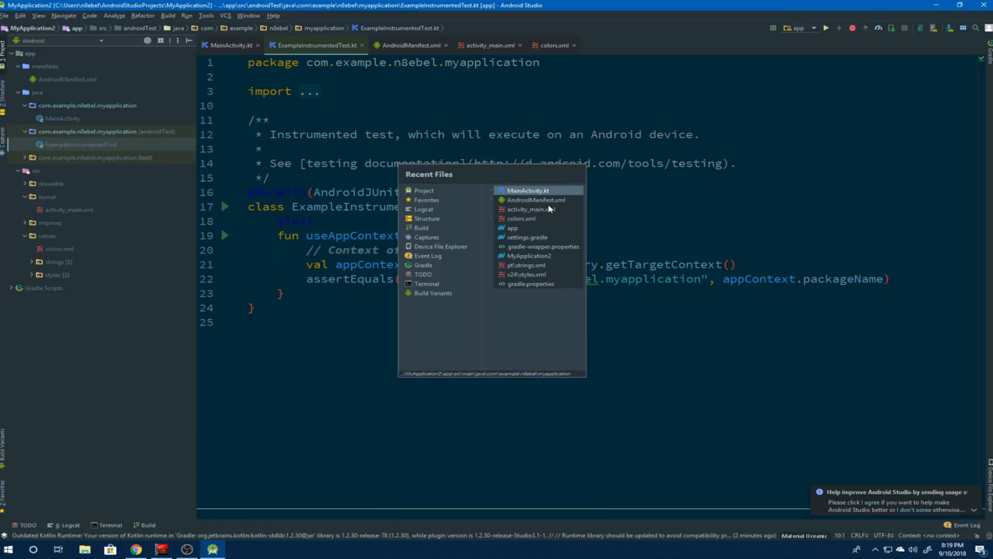
pyautogui.moveTo(548, 231)
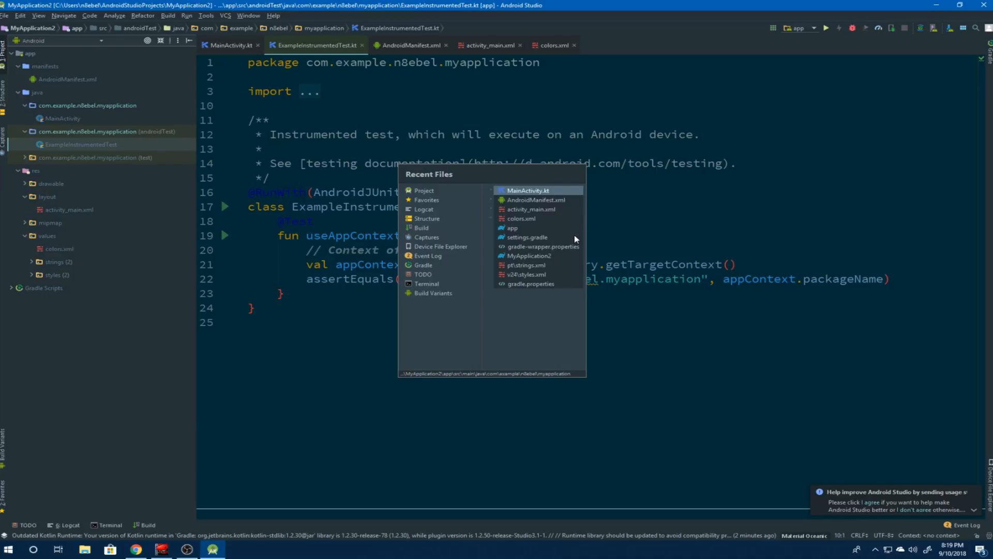
pyautogui.click(531, 209)
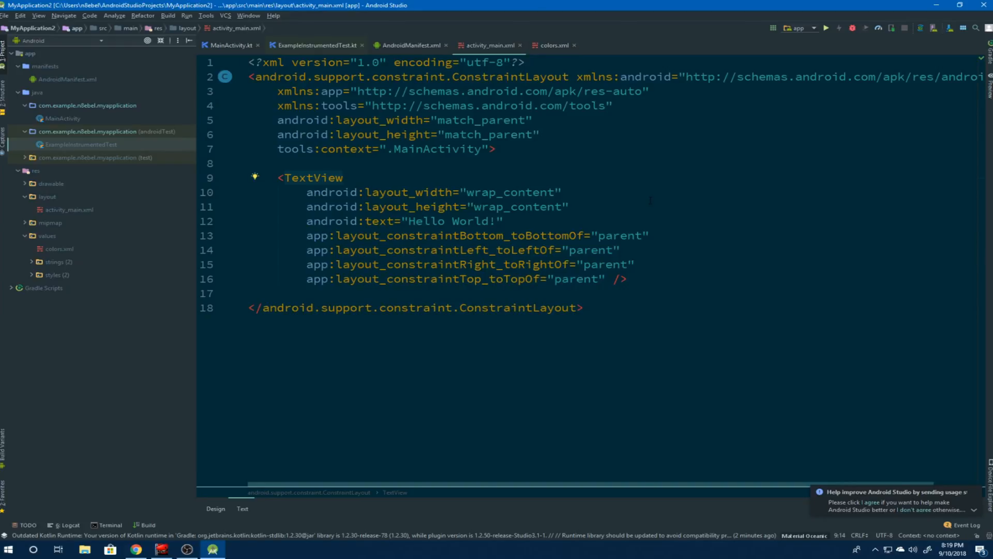
# Bring up the Recent Files list with Ctrl+E over the activity_main layout
pyautogui.press('ctrl+e')
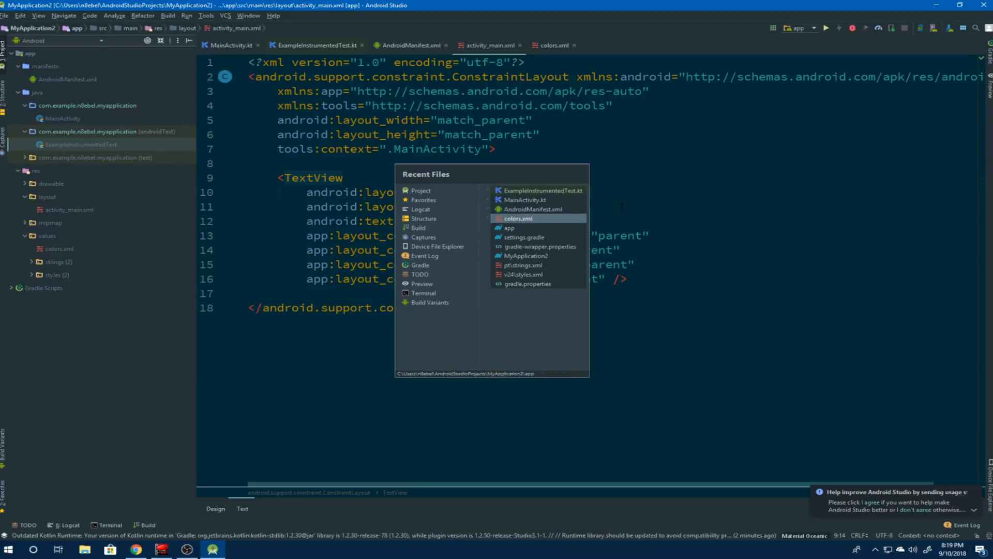
pyautogui.moveTo(420, 209)
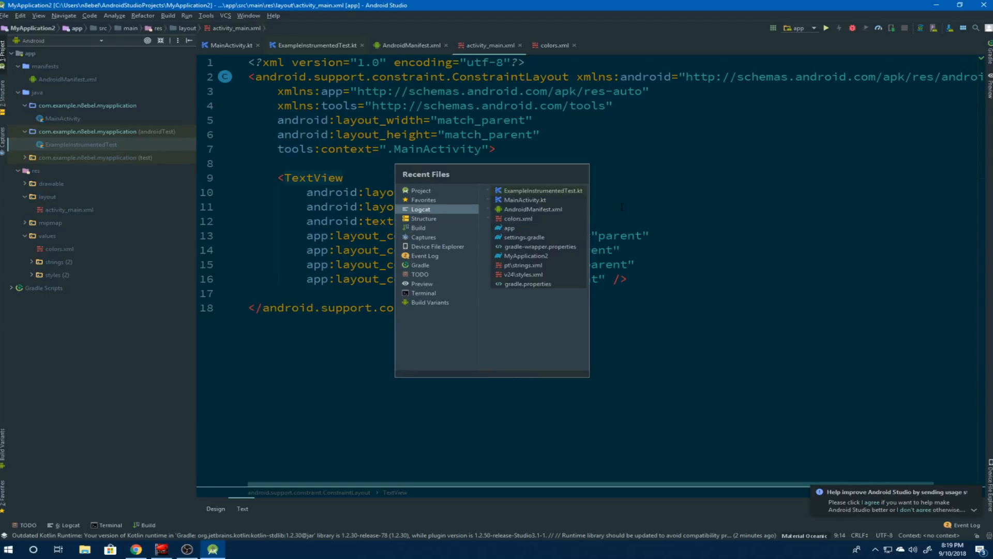
pyautogui.moveTo(422, 283)
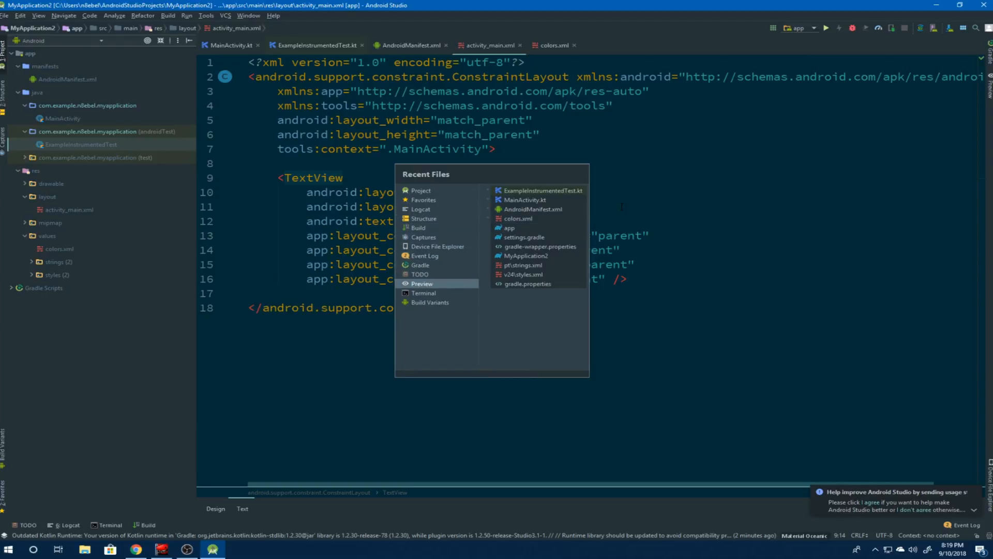
pyautogui.moveTo(421, 265)
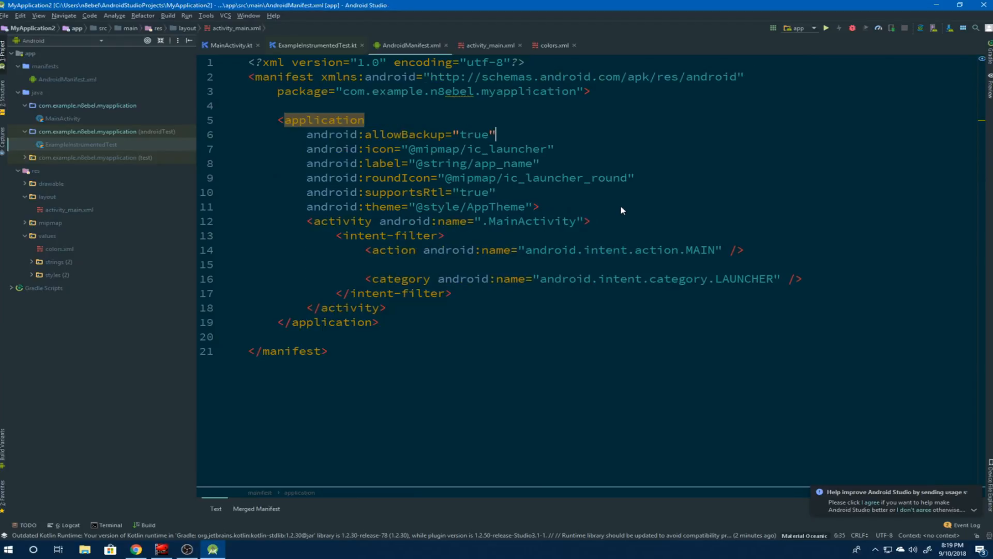
# Switch to MainActivity.kt via Ctrl+E, then reopen the Recent Files list headed by AndroidManifest.xml
pyautogui.write('My Application')
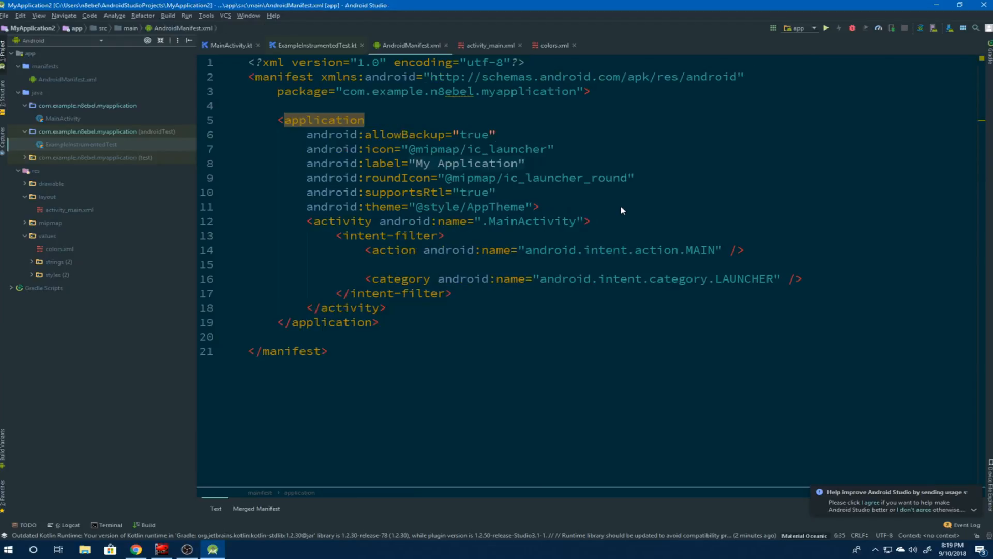
pyautogui.press('ctrl+e')
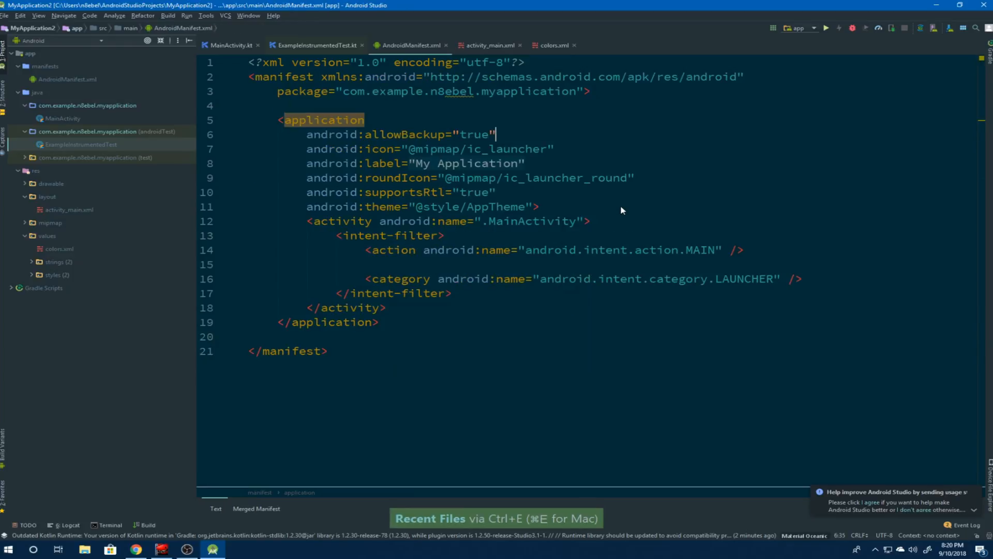
pyautogui.press('ctrl+e')
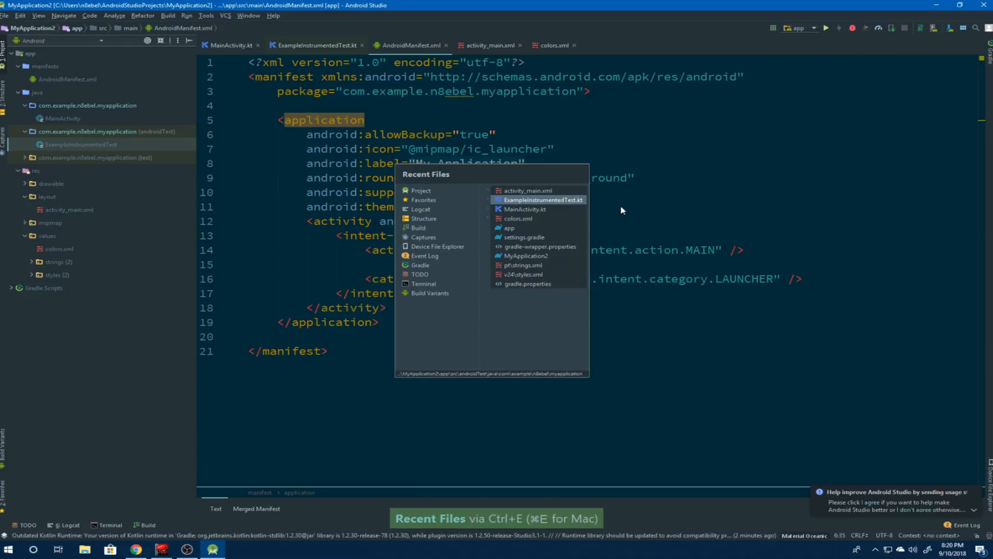
pyautogui.click(524, 209)
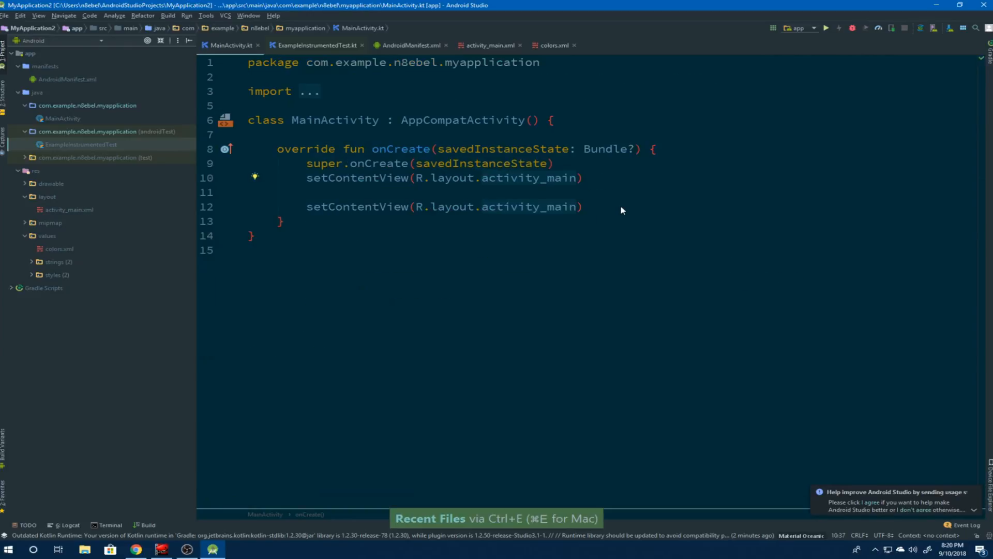
pyautogui.press('ctrl+e')
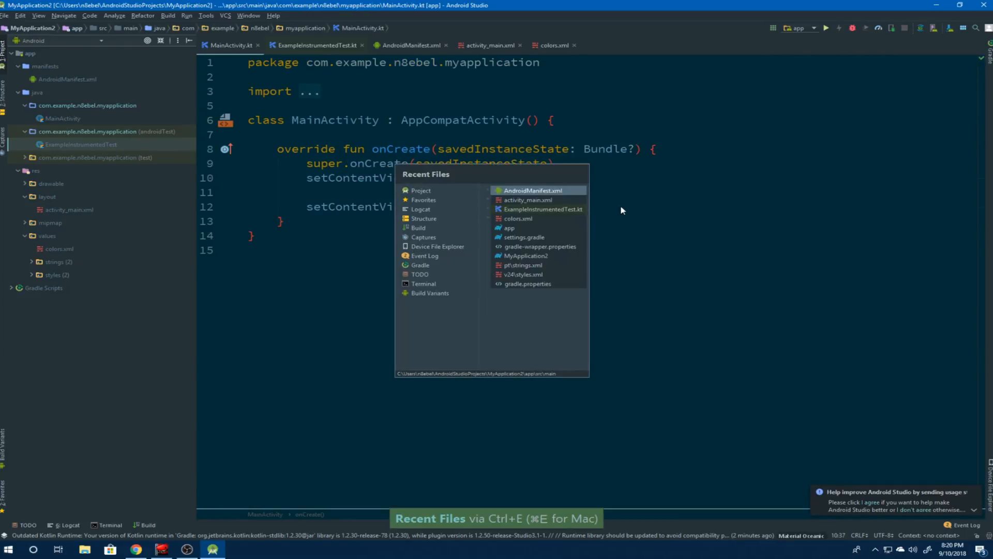